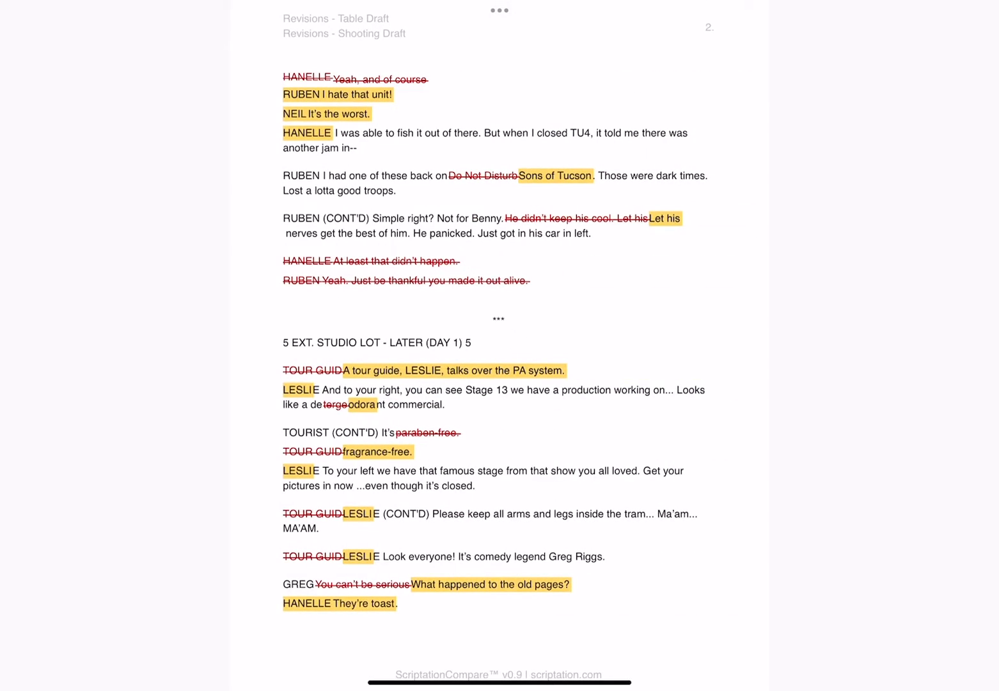
# Step: Scroll past the comparison pages to the Revisions - Shooting Draft title page
pyautogui.scroll(-3)
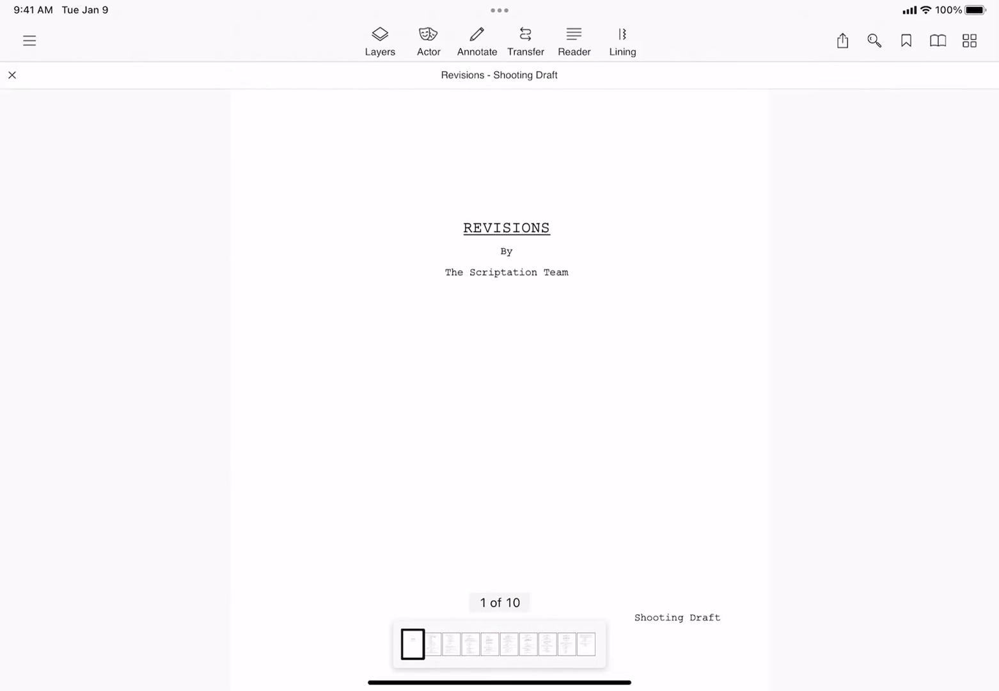
# Step: Start a note Transfer into the Shooting Draft, choosing the Table Draft as source
pyautogui.click(524, 36)
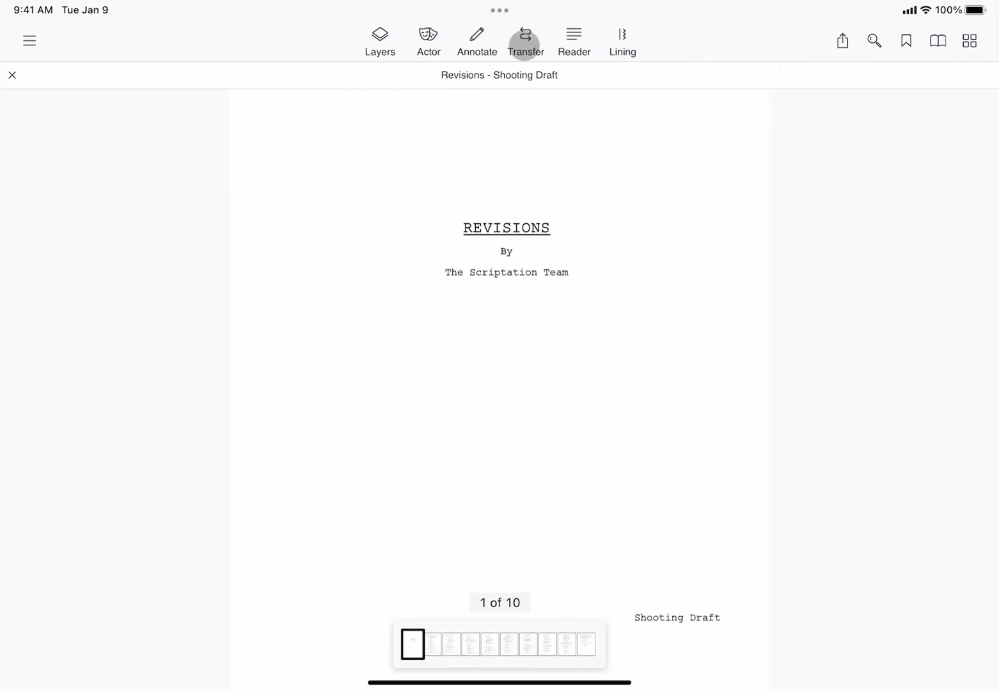
pyautogui.click(524, 38)
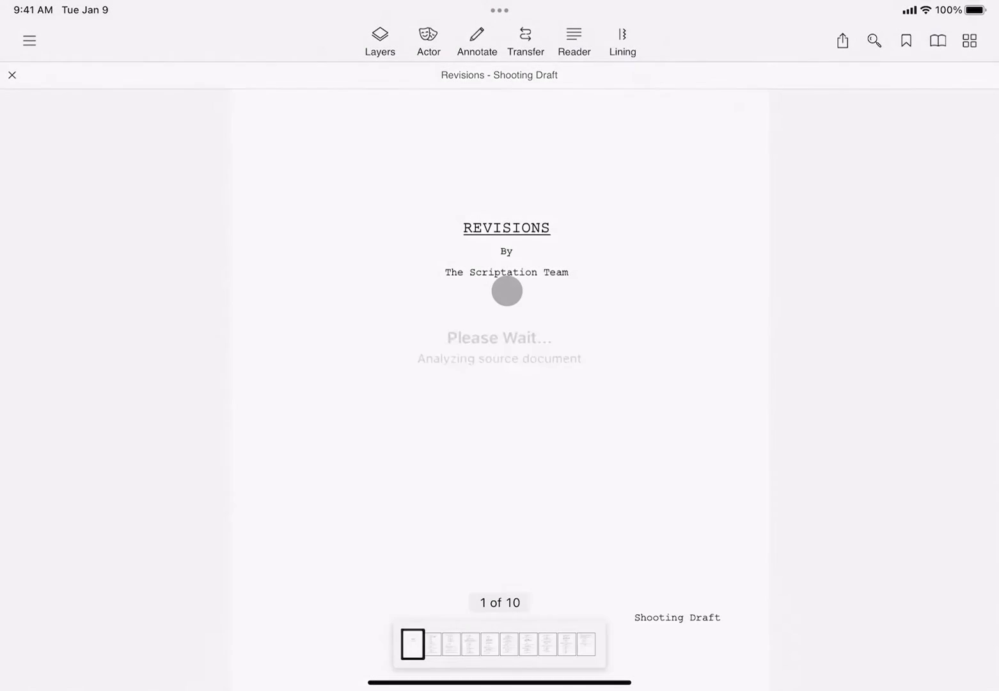
# Step: Enable Compare Scripts under Pro Transfer and begin the transfer, importing 27 annotations
pyautogui.click(524, 41)
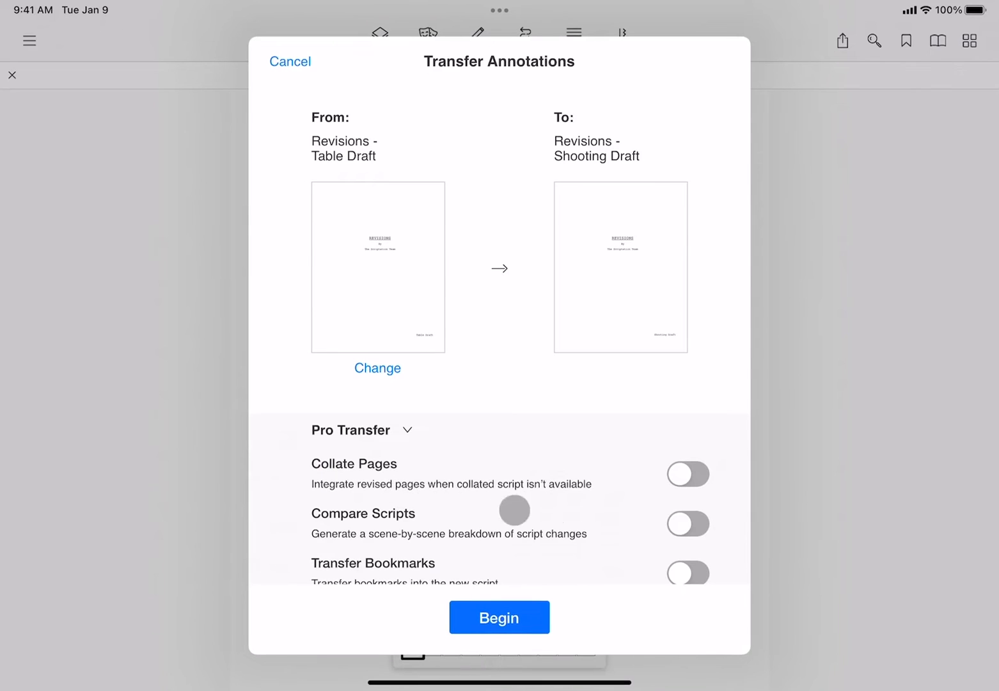
pyautogui.click(688, 523)
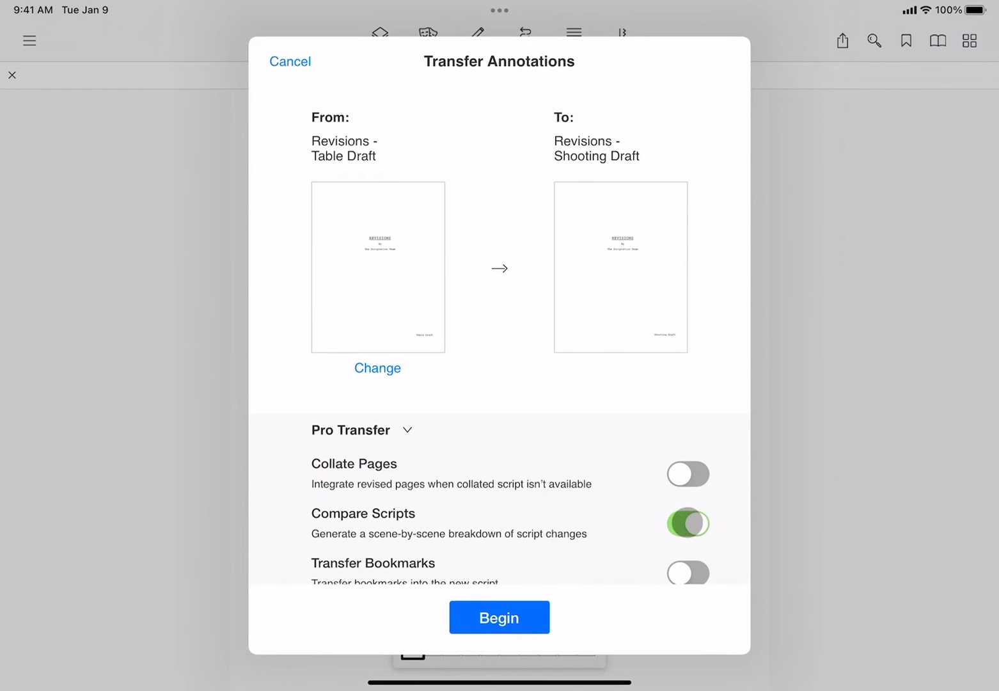
pyautogui.click(499, 617)
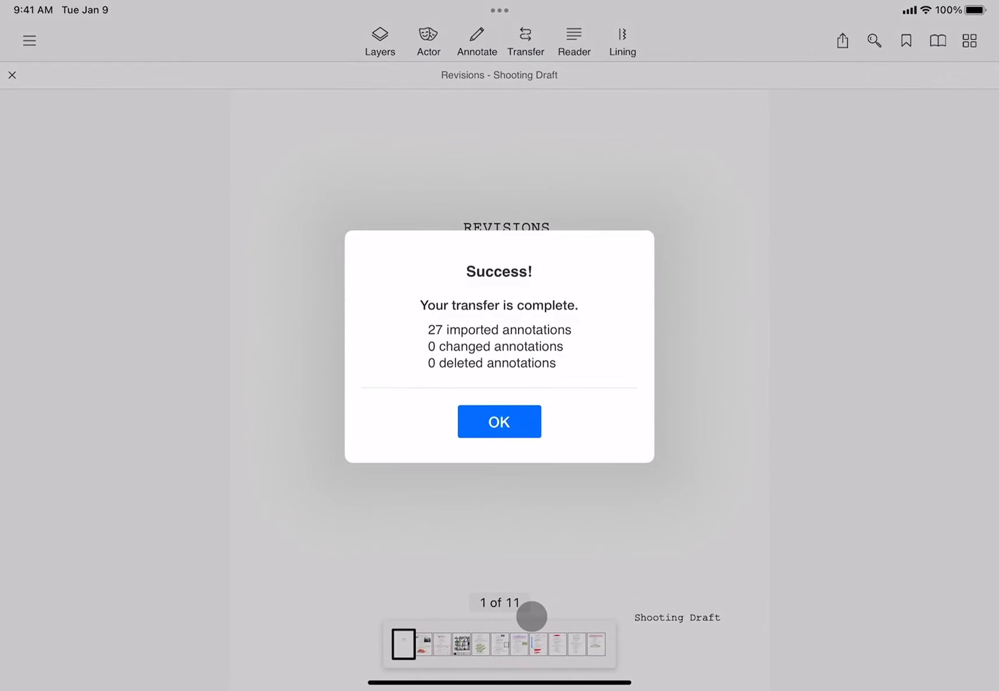
# Step: Acknowledge the Success alert and save the ScriptationCompare report under its suggested name
pyautogui.click(499, 421)
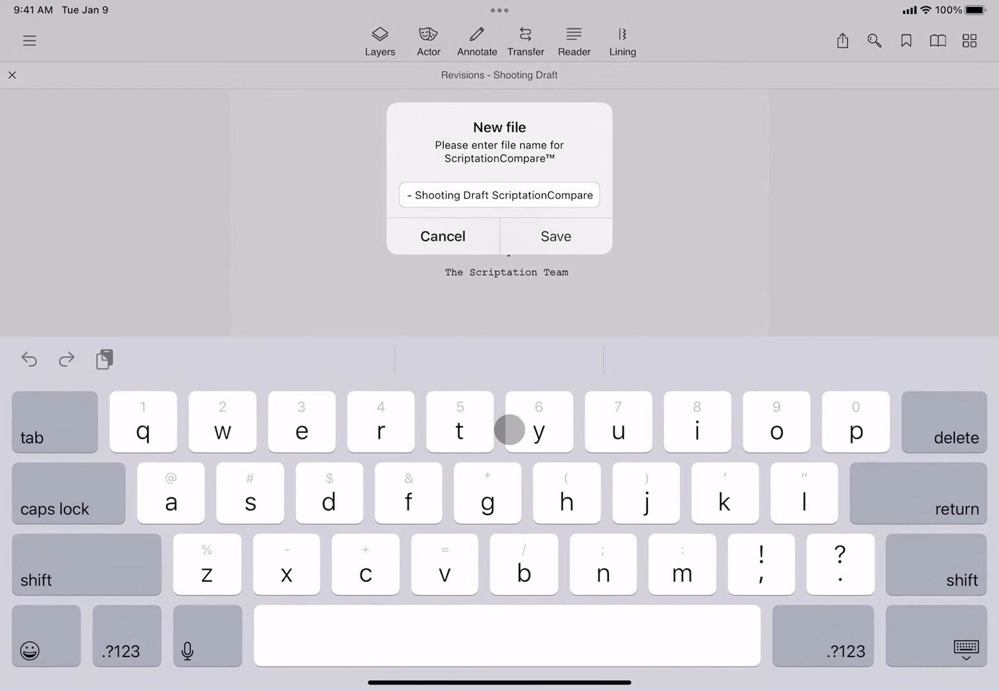
pyautogui.click(555, 236)
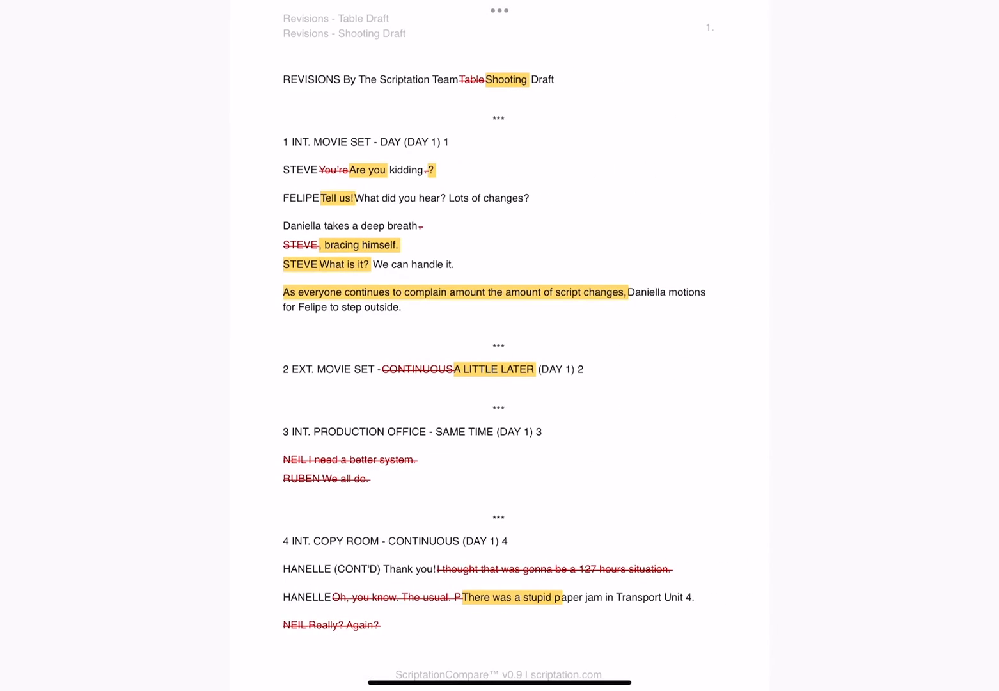
# Step: Scroll to the report's second page showing scene 5 changes at the studio lot
pyautogui.scroll(-3)
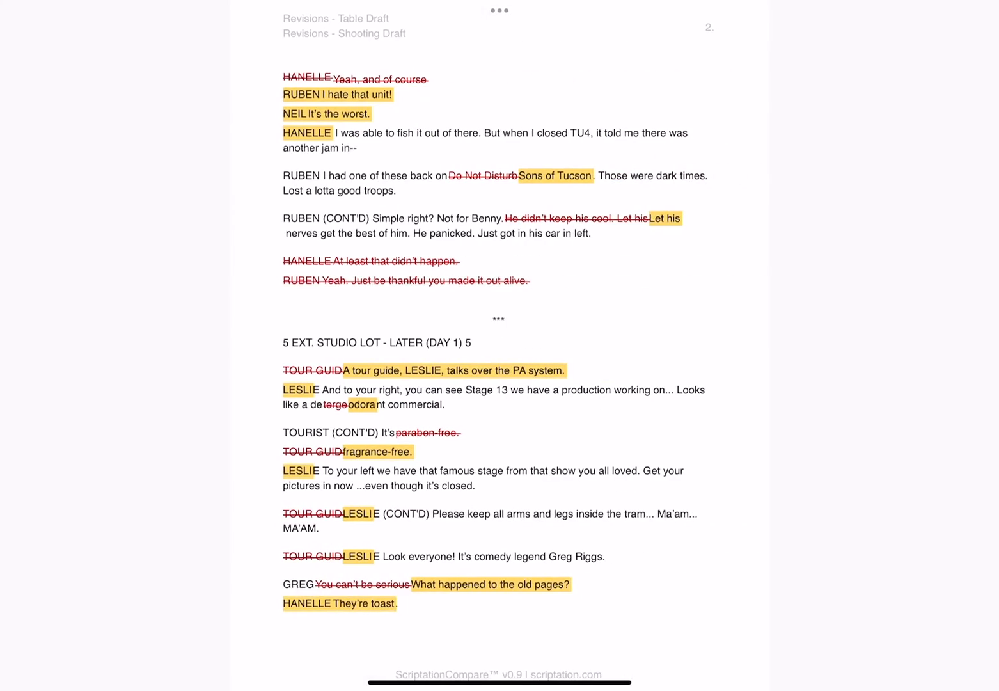